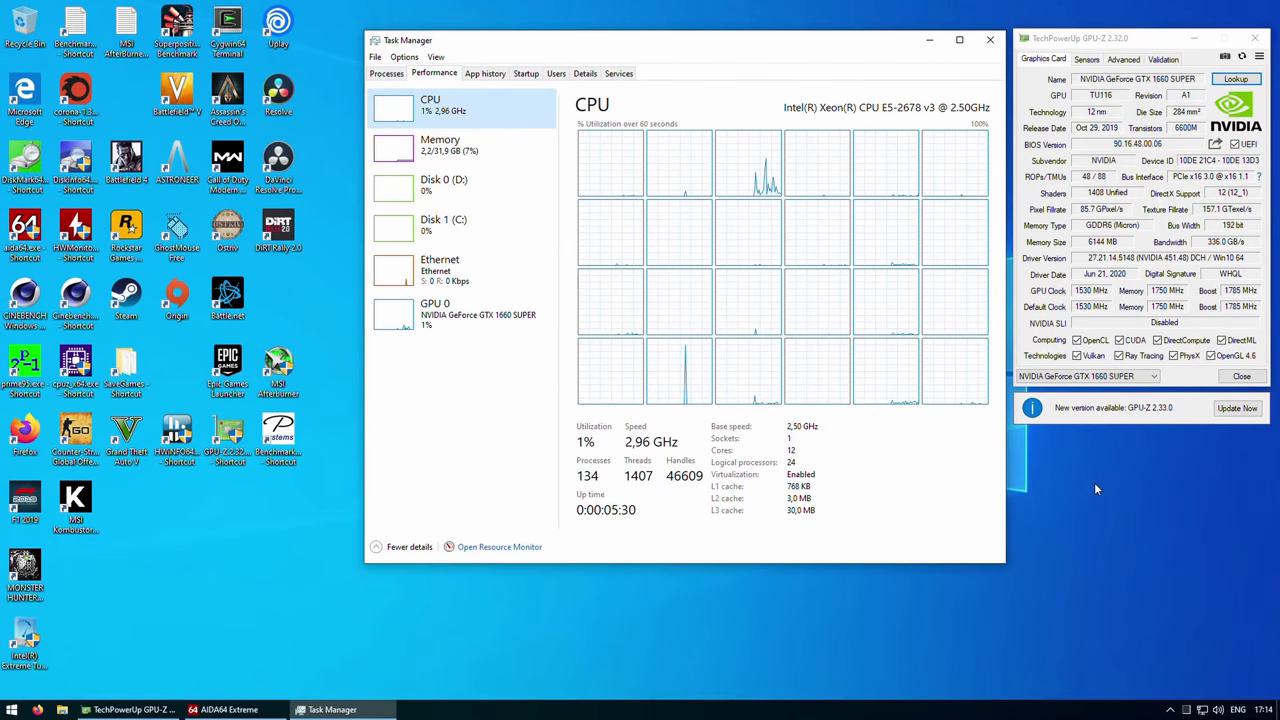
Show the GTX 1660 SUPER's Advanced General details — power limit, temperature limit, monitor support — beside Task Manager's GPU 0 view
left_click(436, 310)
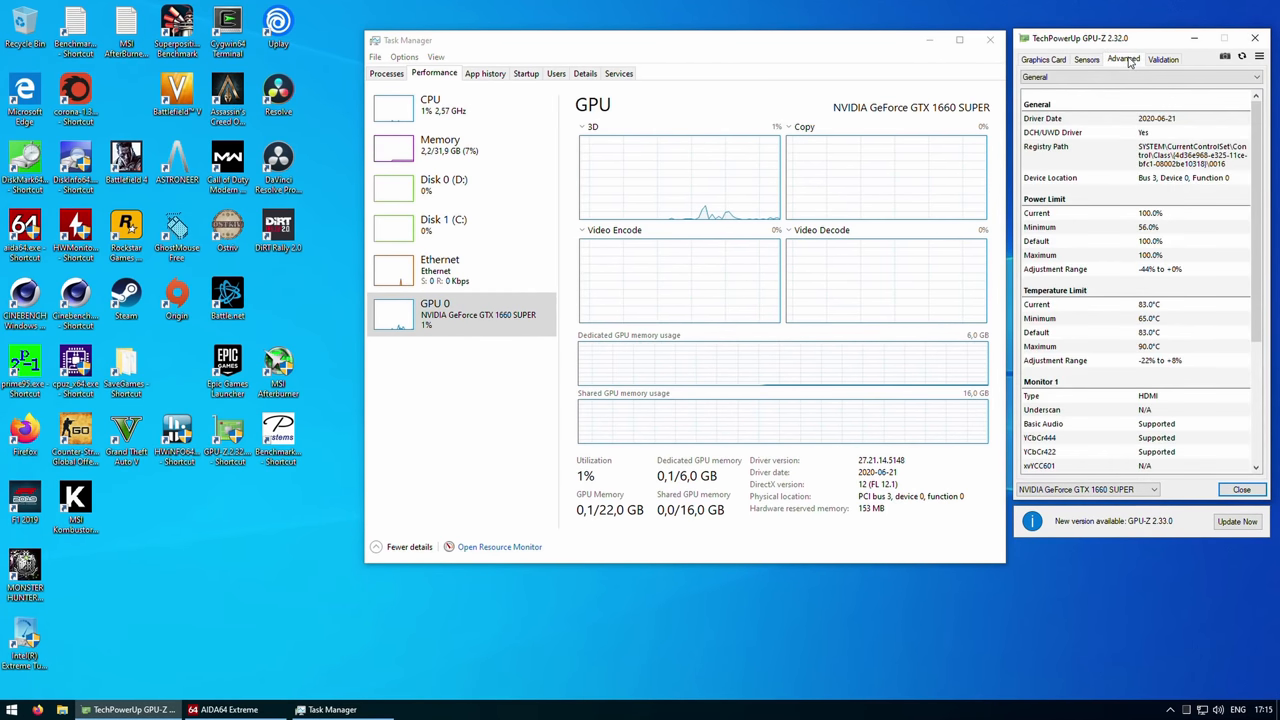
scroll("down", 3)
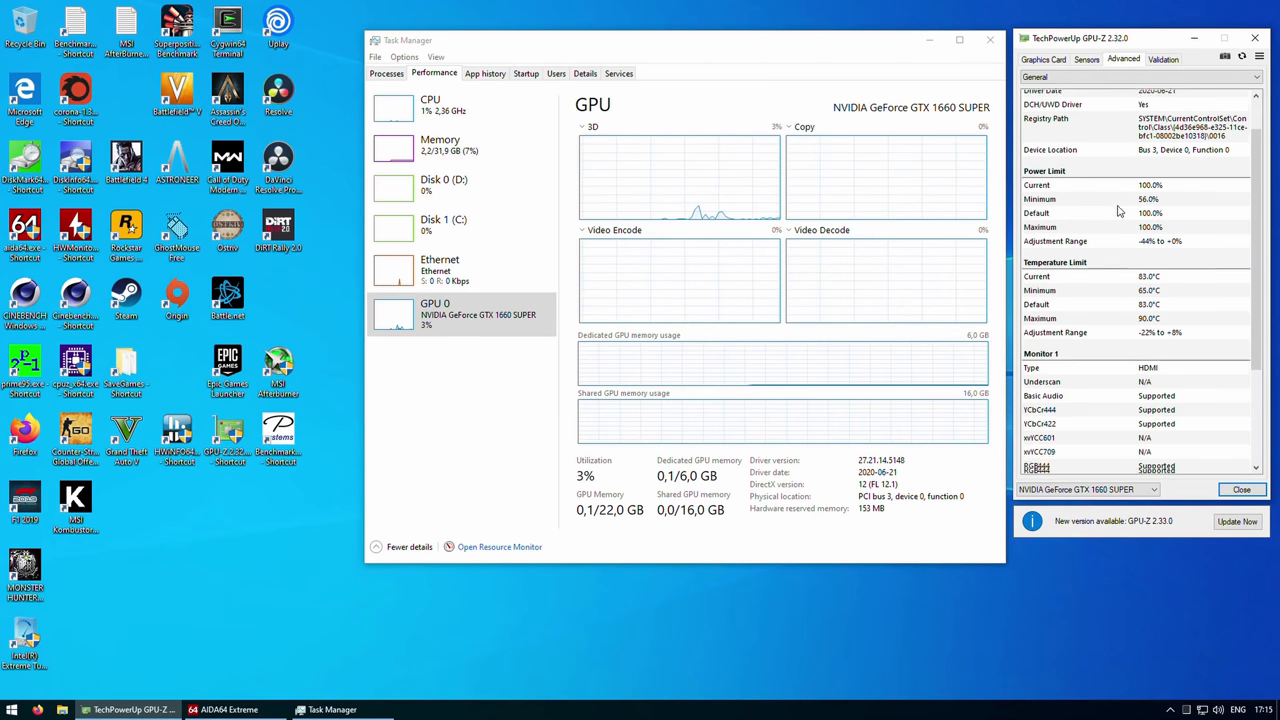
scroll("down", 3)
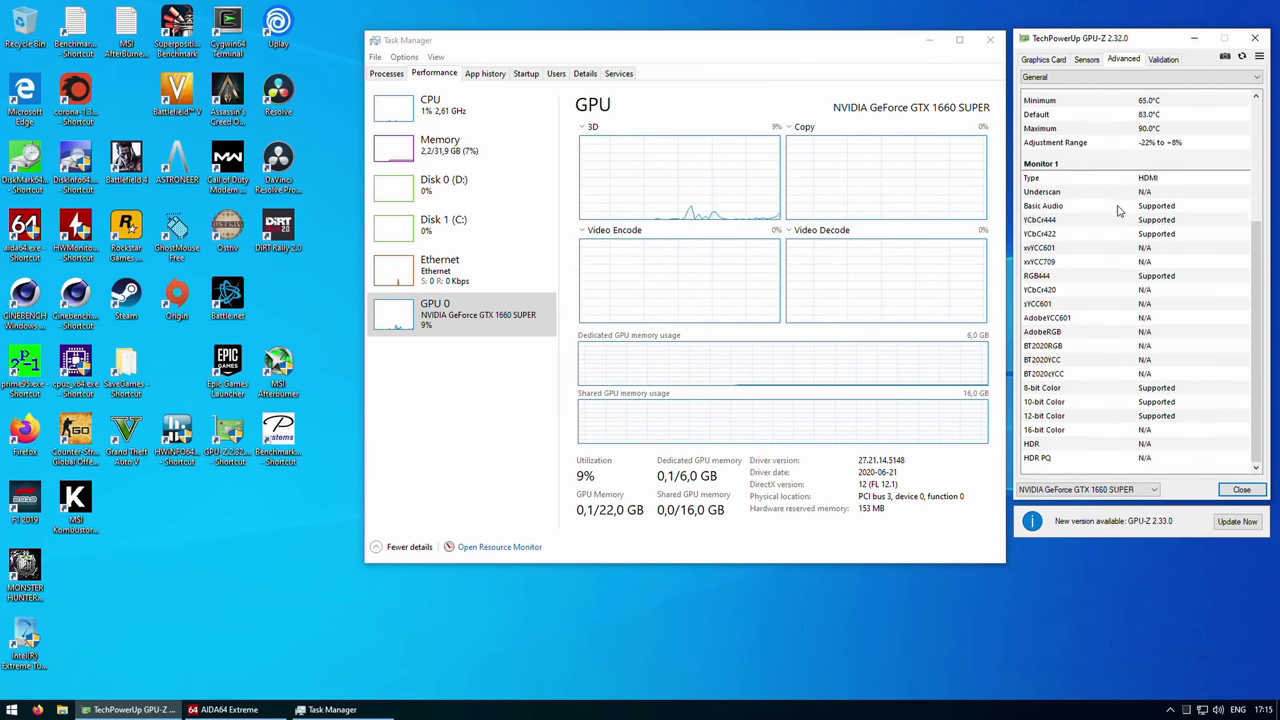
scroll("up", 3)
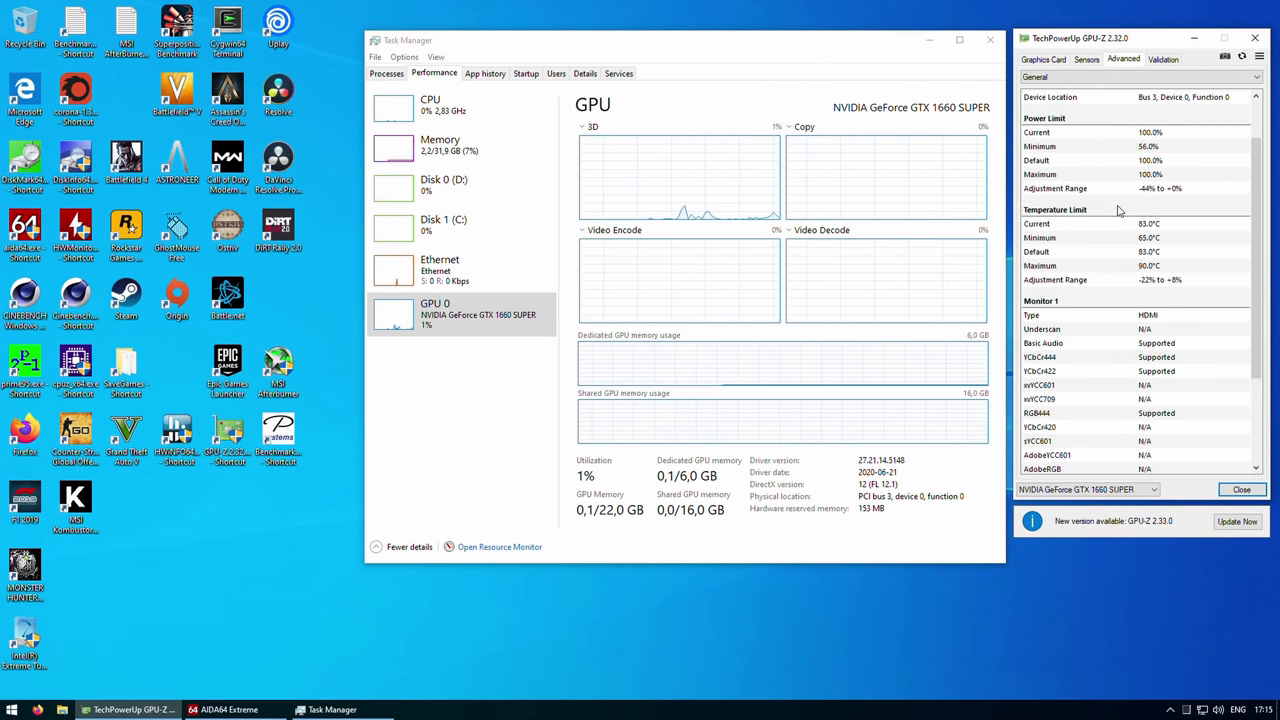